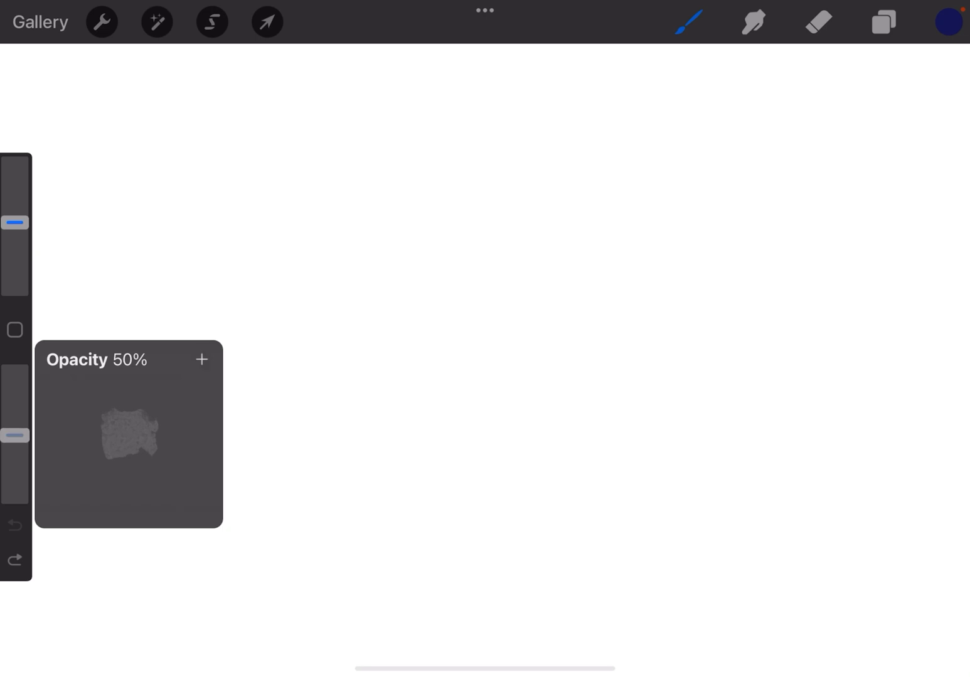
# Step: Save the 50% brush opacity from the sidebar slider as a preset with the plus button
pyautogui.click(201, 359)
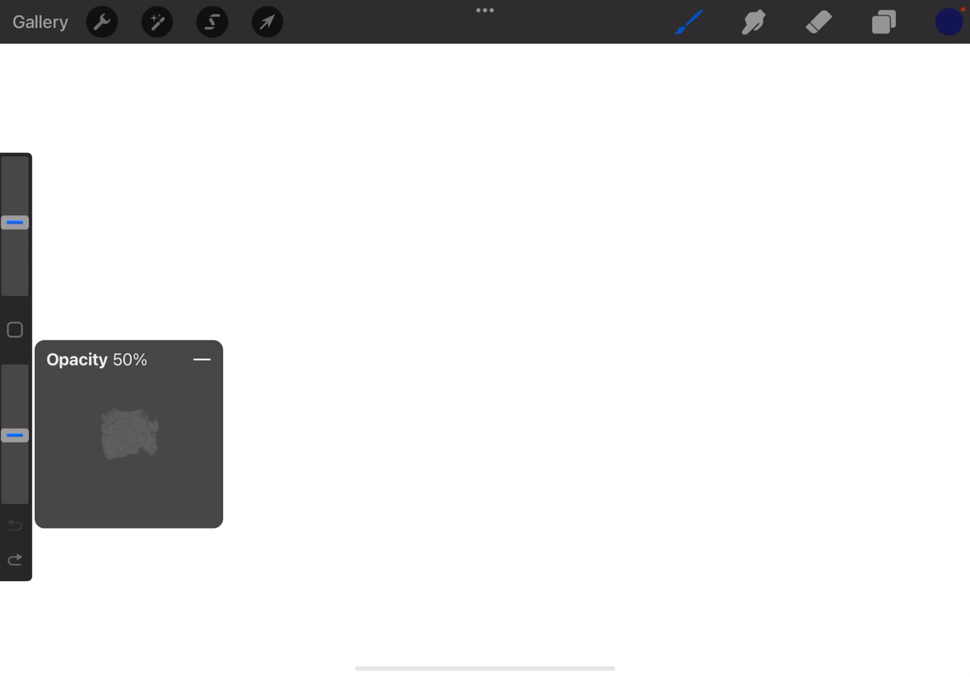